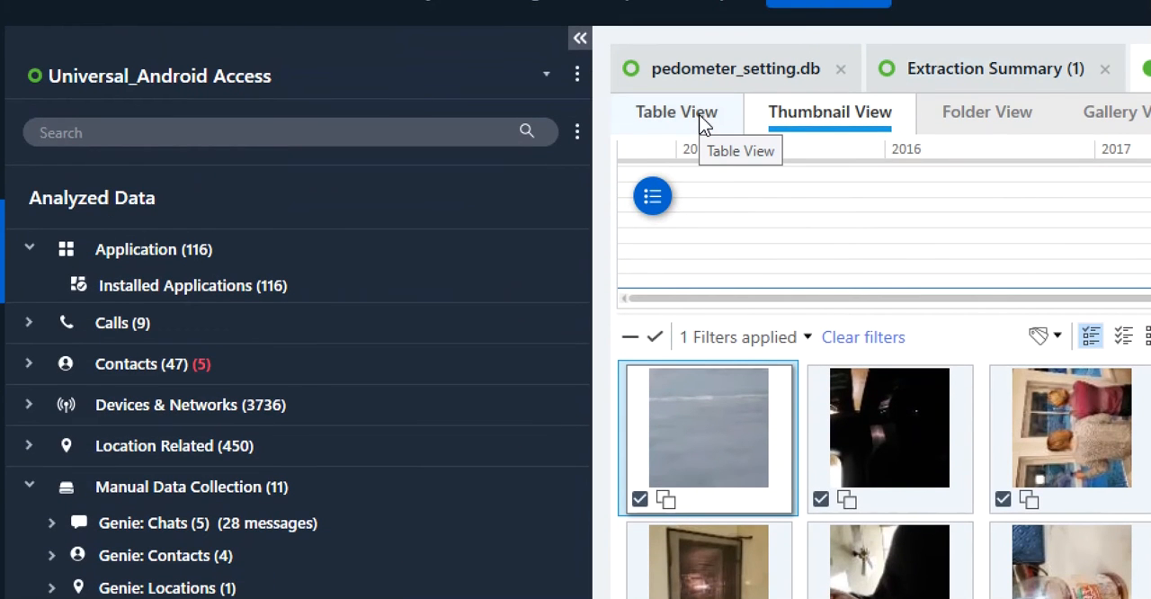
Preview the folder-grouped view, return to thumbnails, and browse the Case tags filter group
{"action": "left_click", "coordinate": [677, 111]}
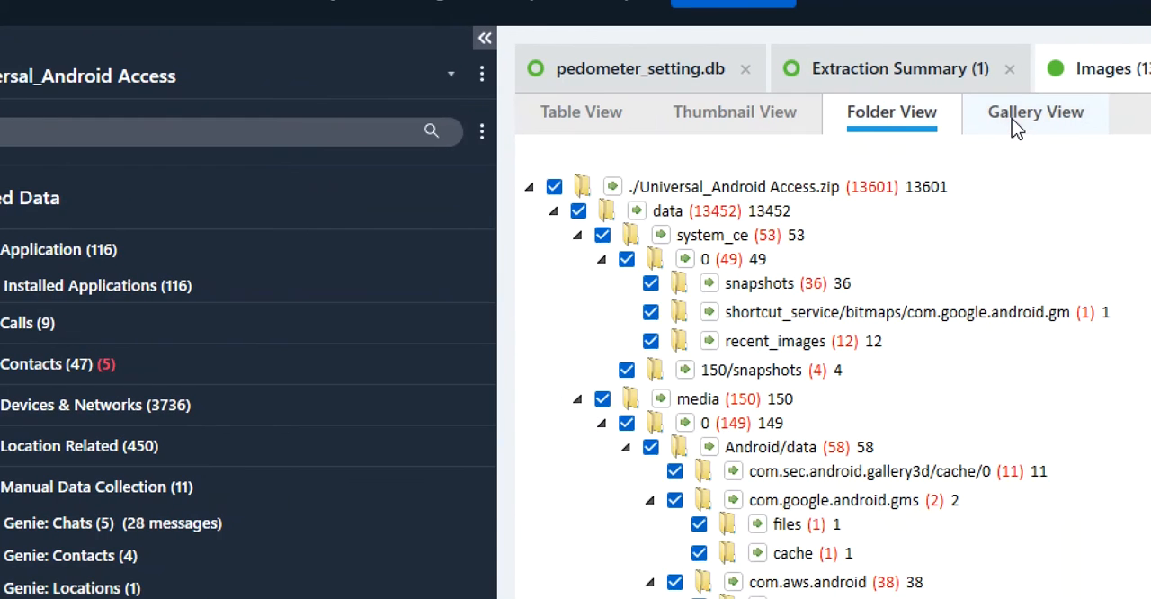
{"action": "left_click", "coordinate": [734, 111]}
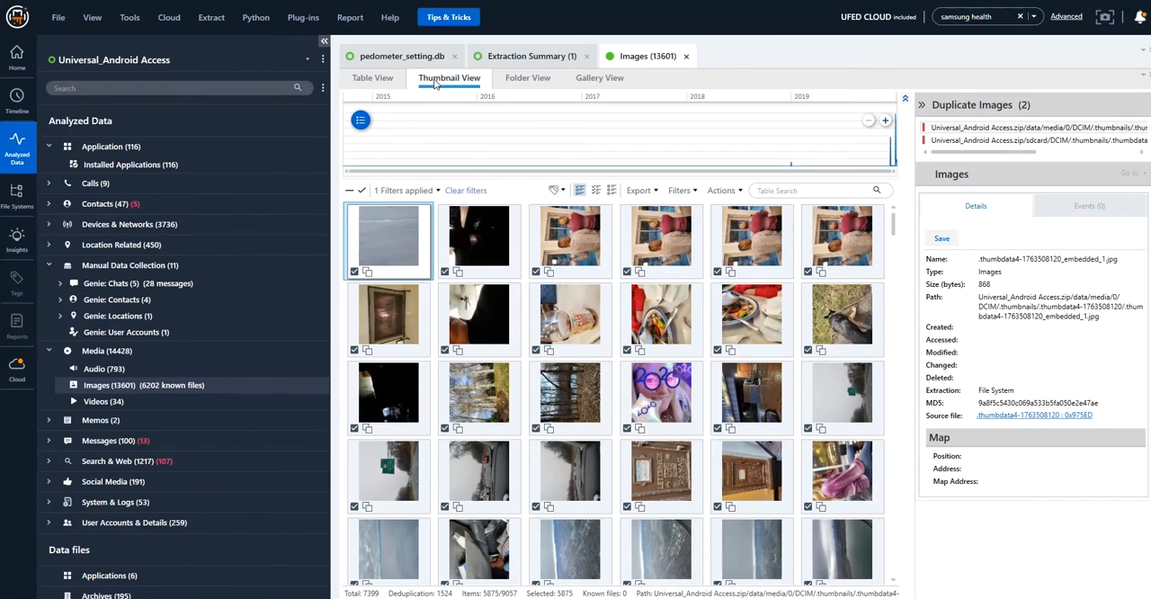
{"action": "mouse_move", "coordinate": [550, 194]}
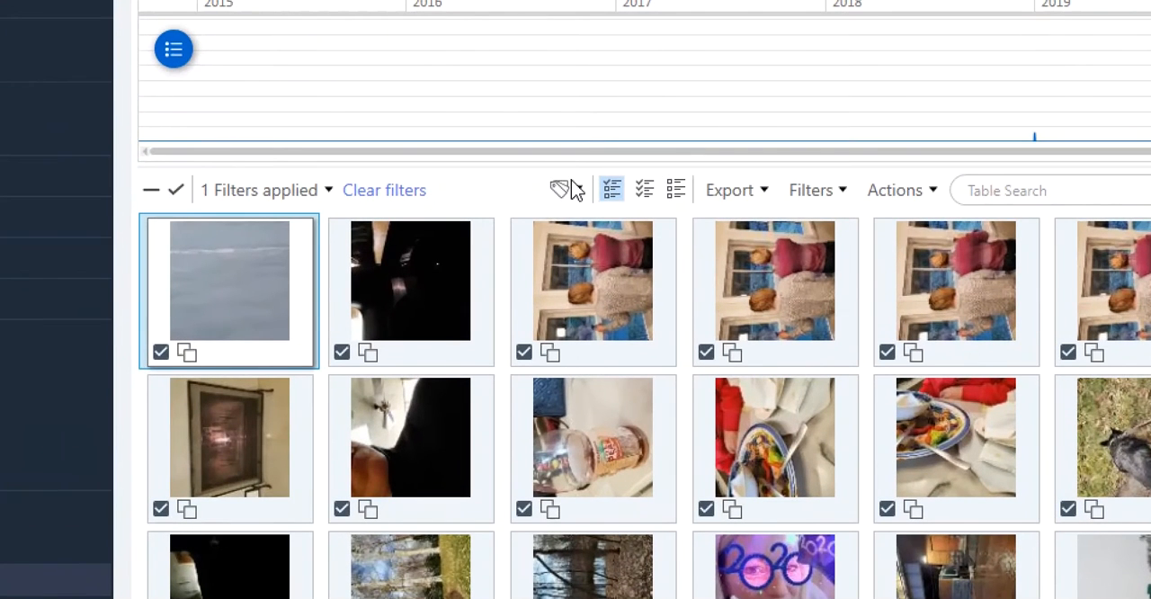
{"action": "left_click", "coordinate": [579, 190]}
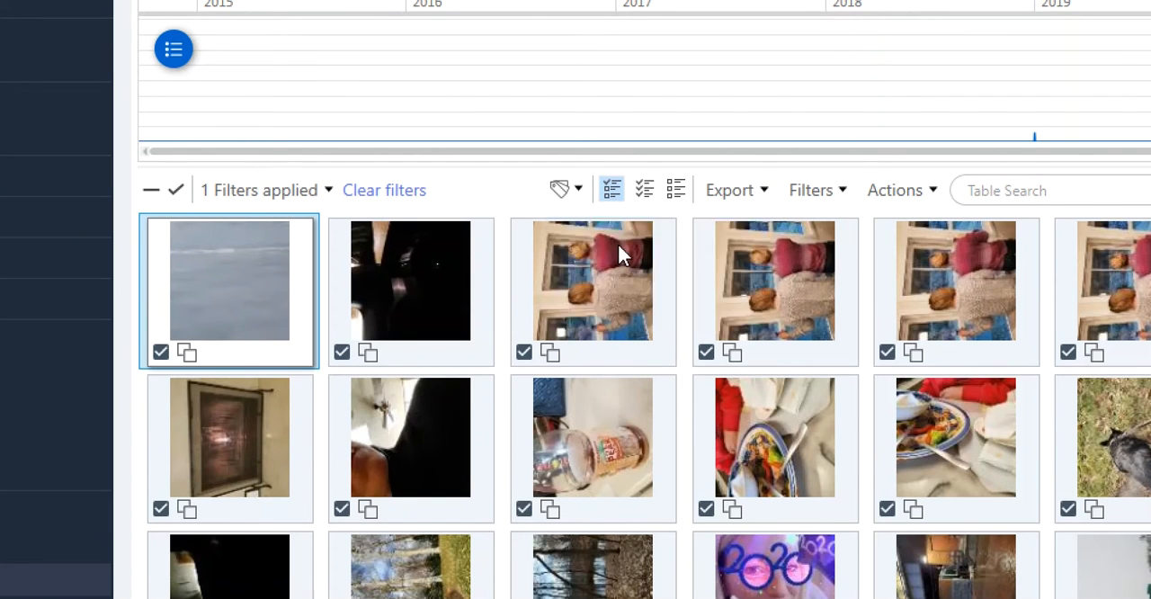
{"action": "left_click", "coordinate": [560, 189]}
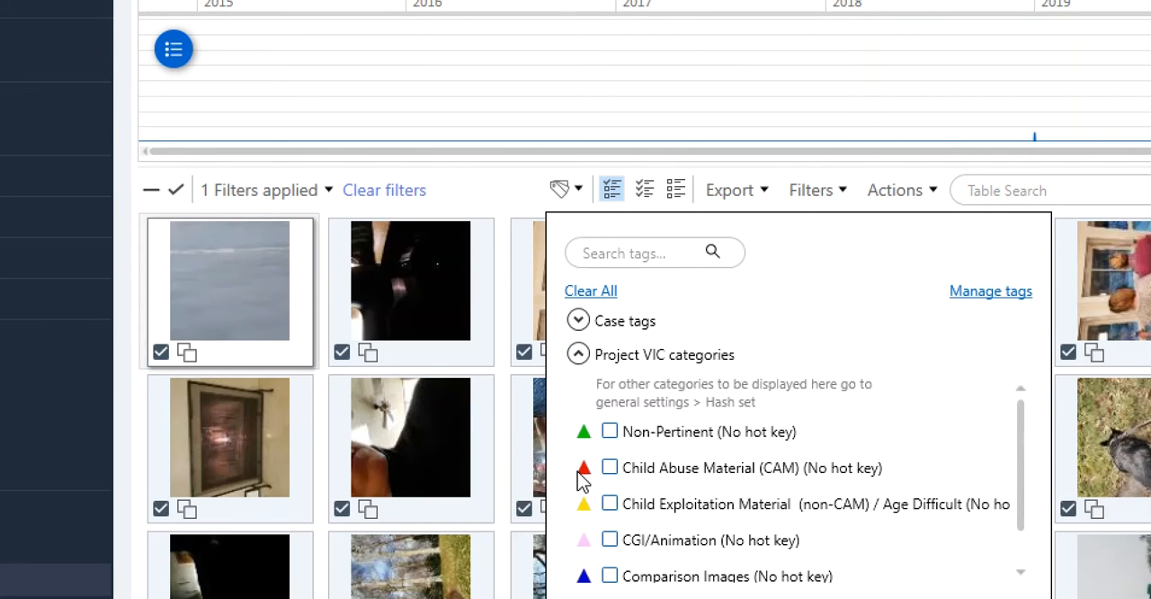
{"action": "left_click", "coordinate": [578, 321]}
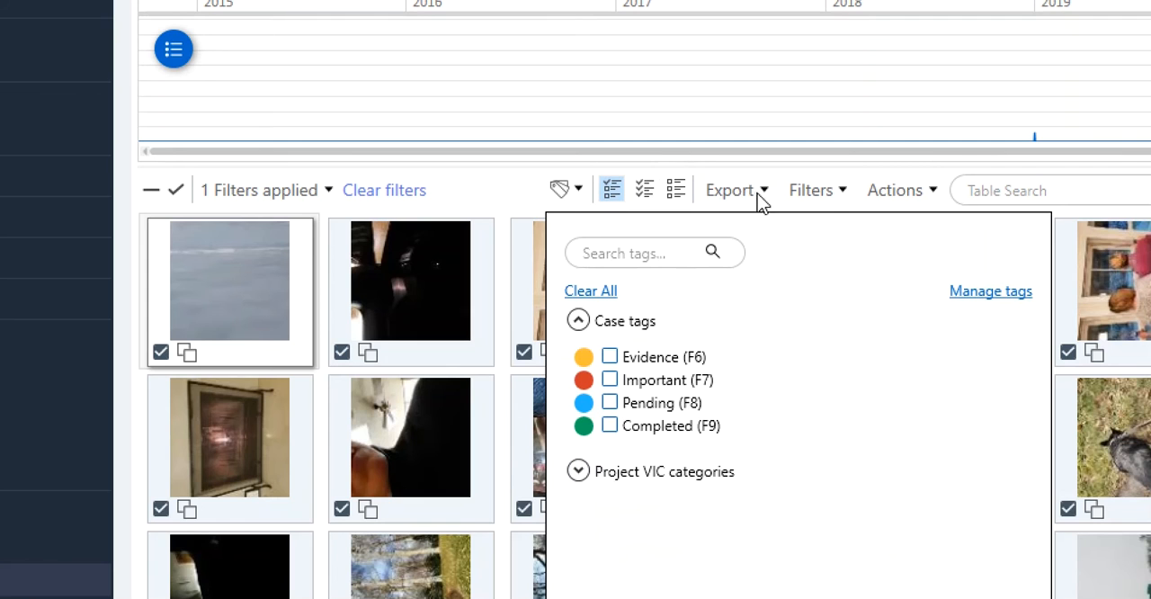
Close the tag list, check the Metadata filter choices, then bring up the export formats
{"action": "left_click", "coordinate": [810, 190]}
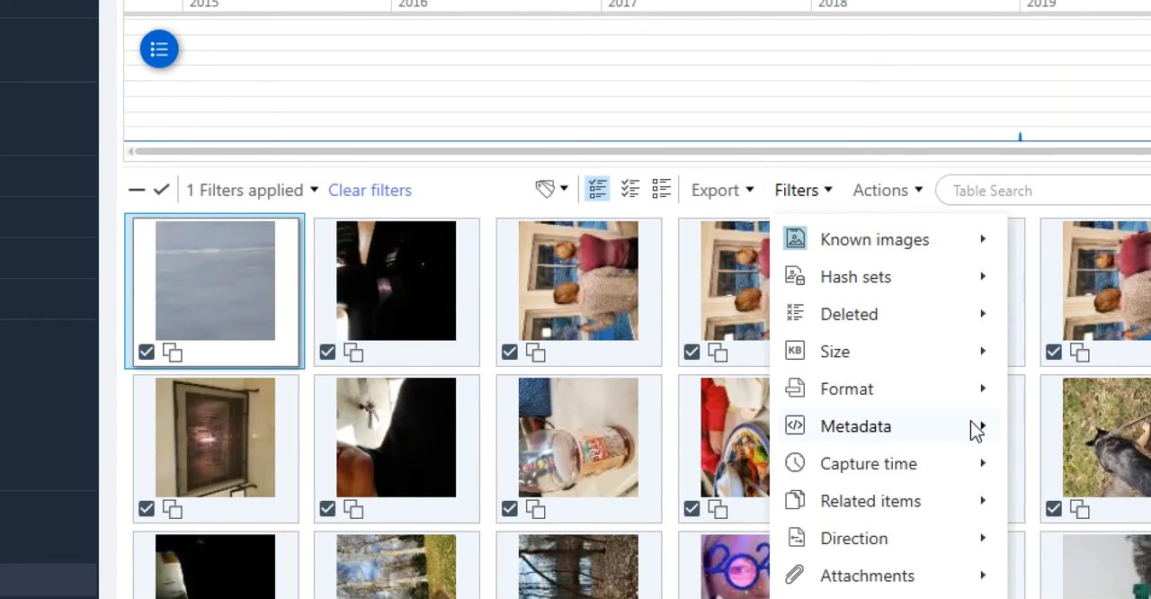
{"action": "left_click", "coordinate": [856, 426]}
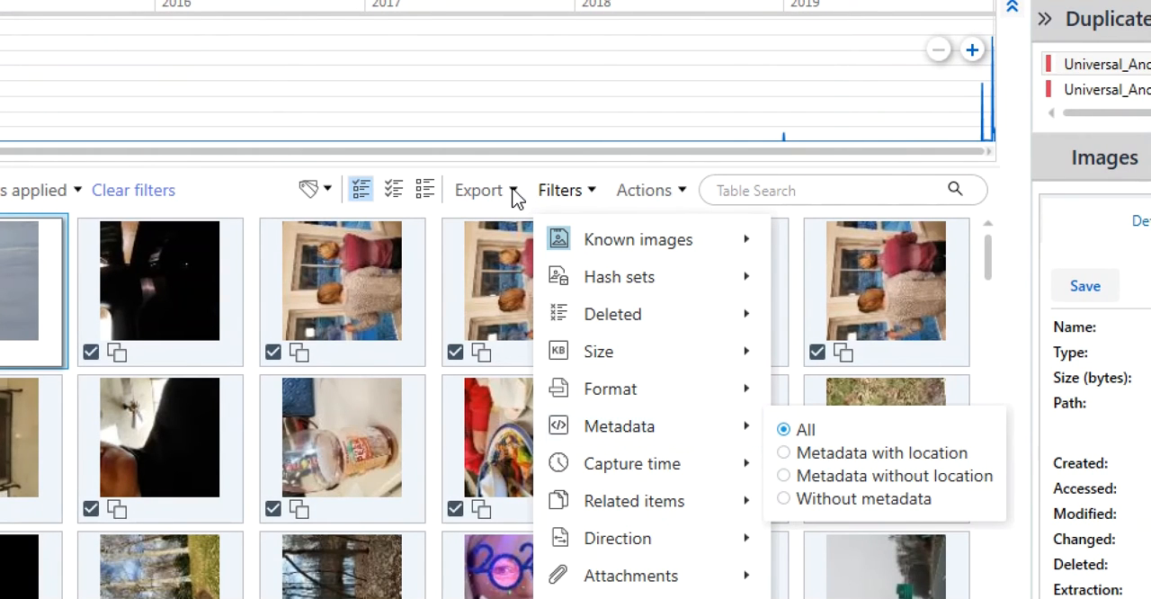
{"action": "left_click", "coordinate": [479, 190]}
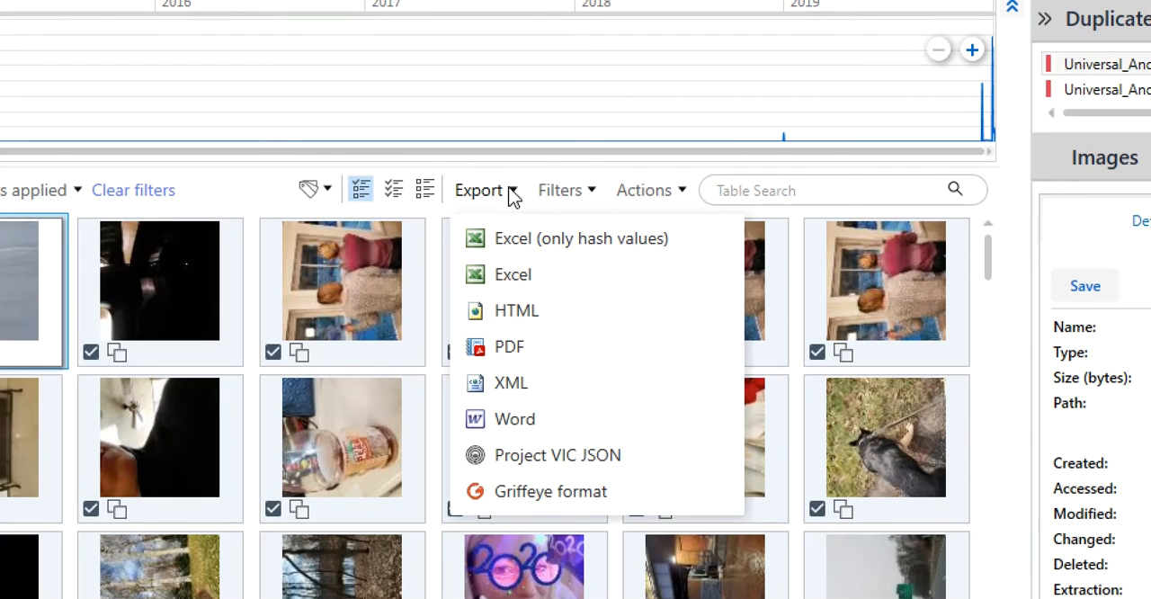
{"action": "mouse_move", "coordinate": [527, 242]}
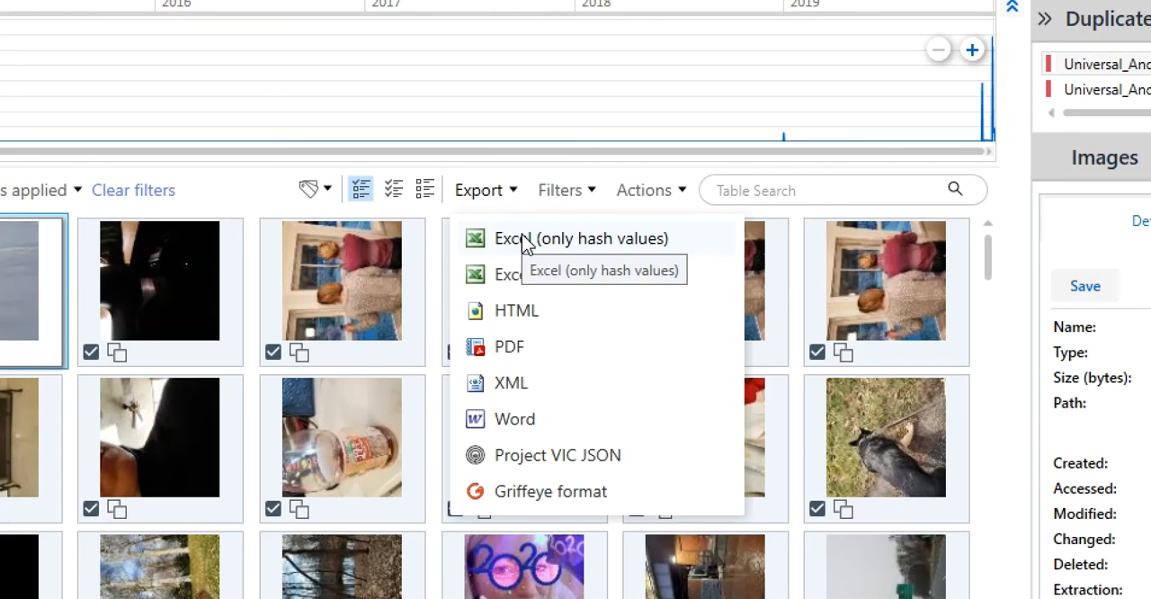
{"action": "mouse_move", "coordinate": [521, 243]}
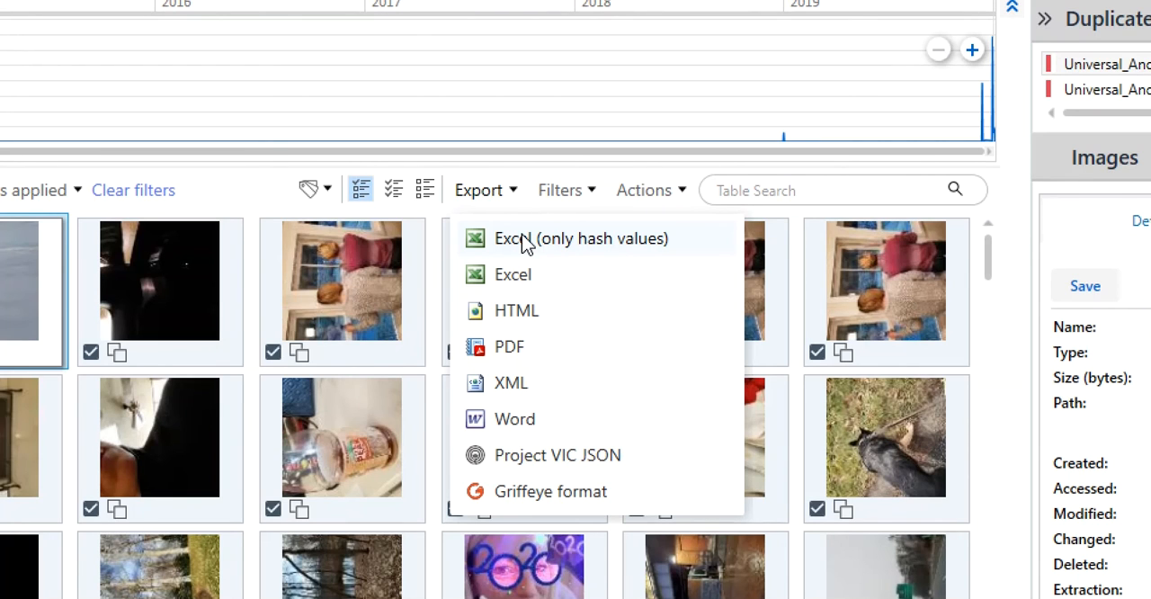
{"action": "mouse_move", "coordinate": [680, 249]}
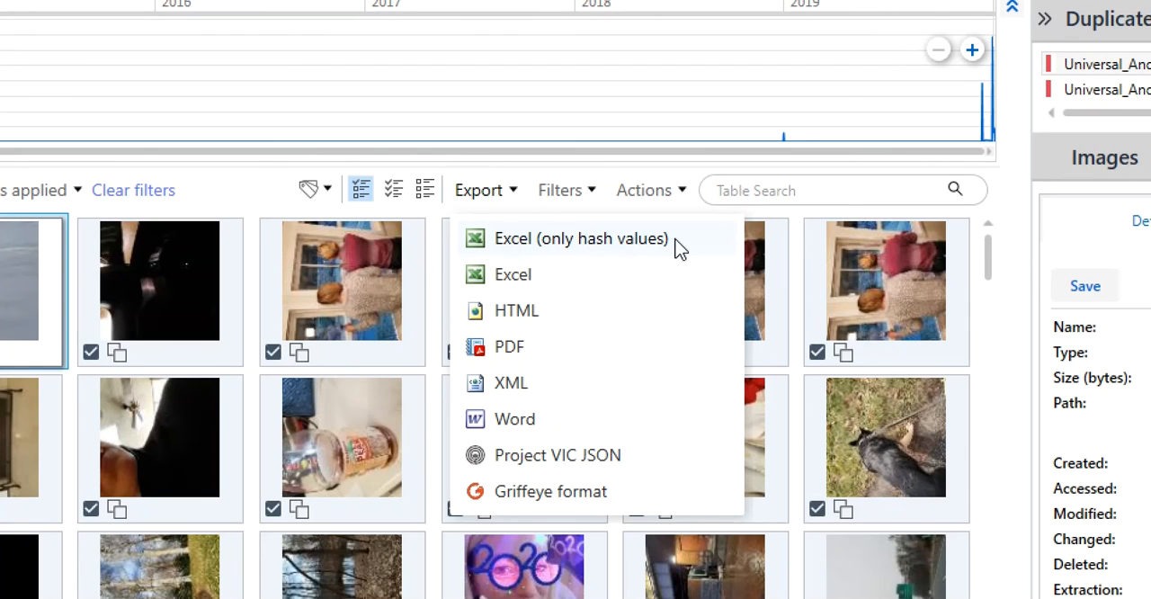
{"action": "mouse_move", "coordinate": [629, 246]}
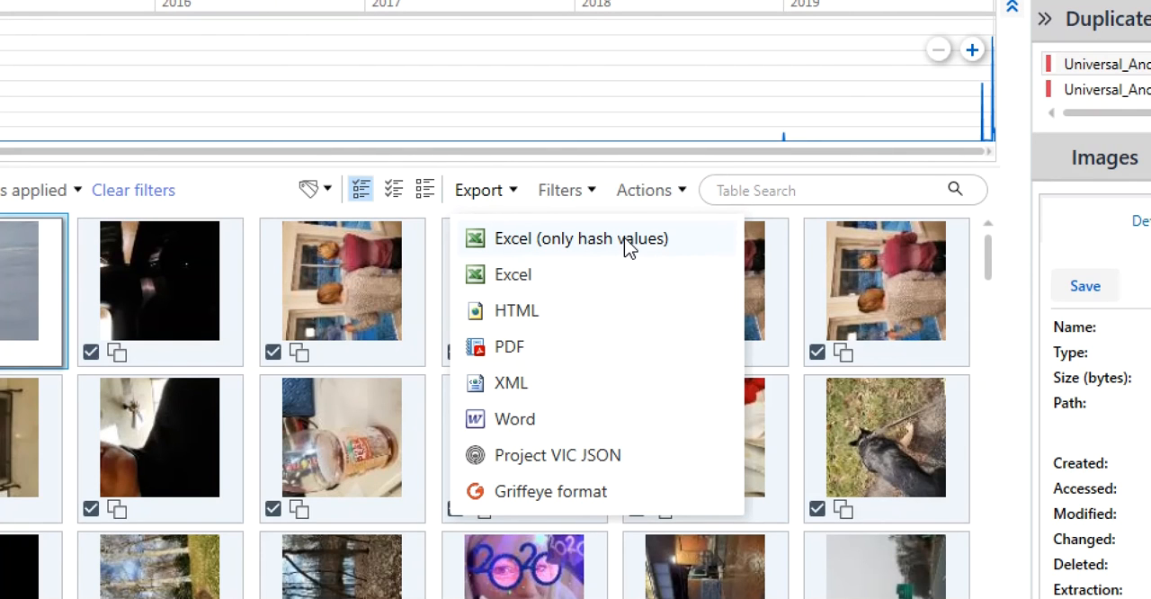
Choose the Excel (only hash values) export and name the file 'Hash_HNM_Test'
{"action": "left_click", "coordinate": [593, 238]}
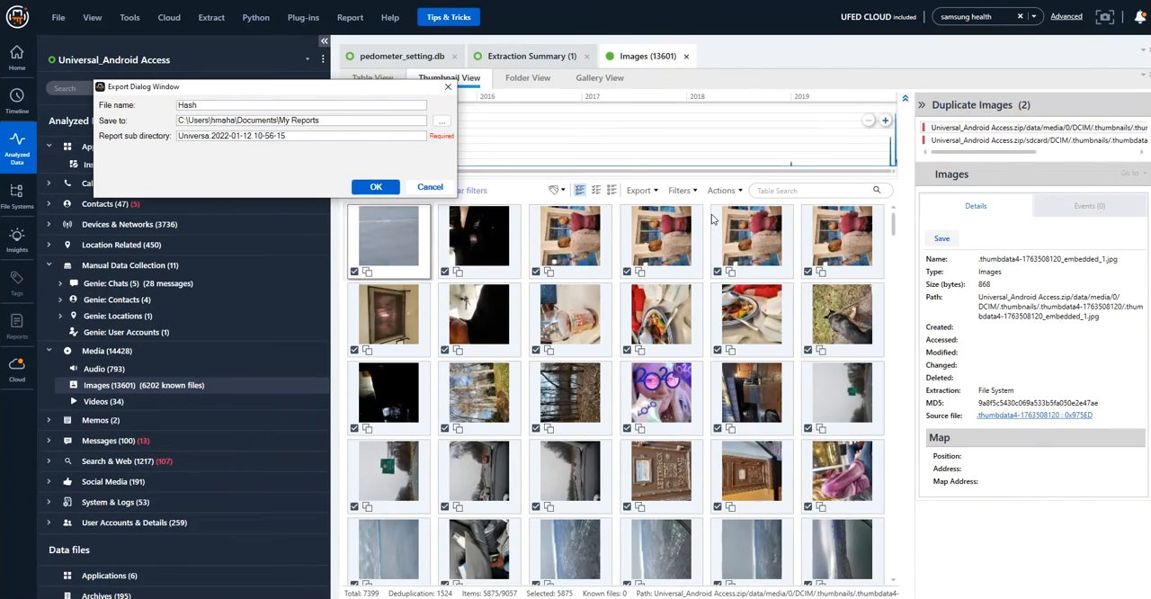
{"action": "left_click_drag", "start_coordinate": [144, 86], "coordinate": [516, 180]}
{"action": "type", "text": "_H"}
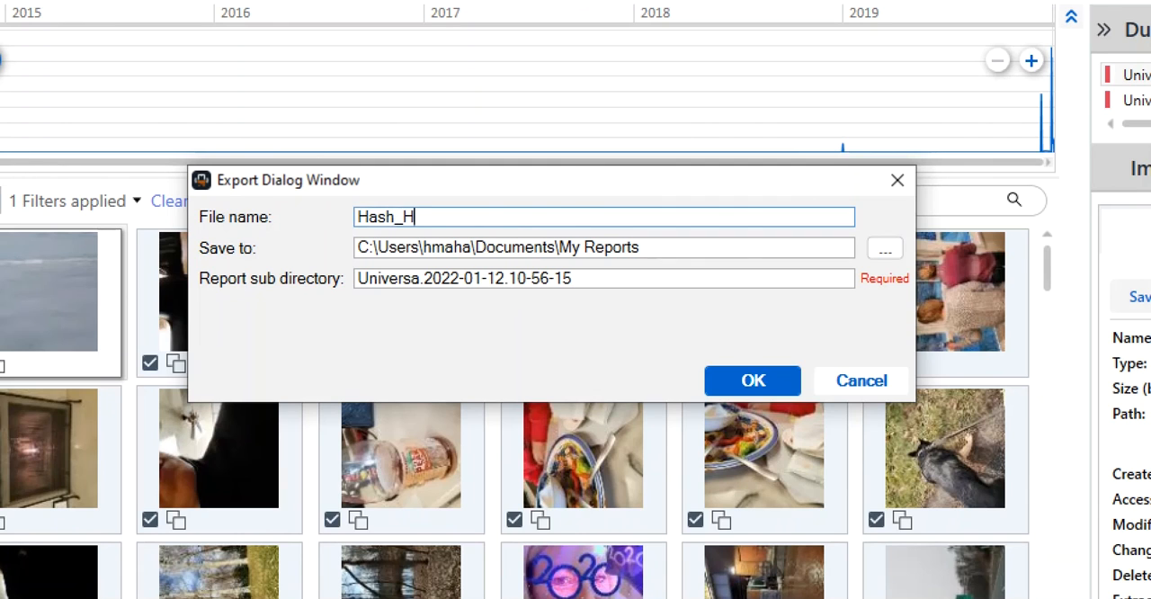
{"action": "type", "text": "NM_Test"}
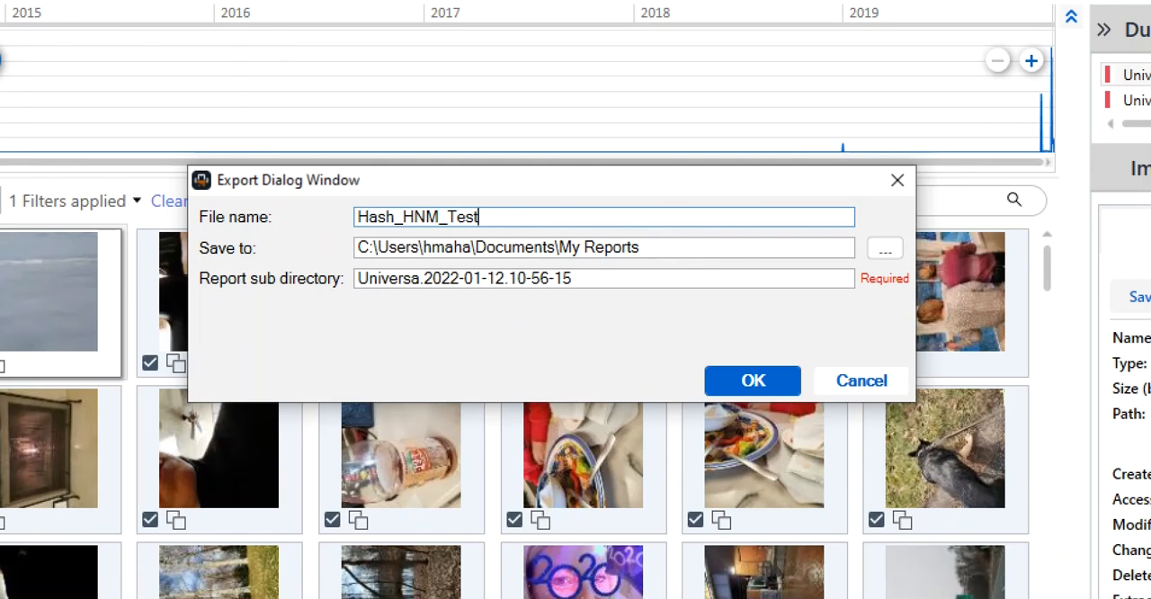